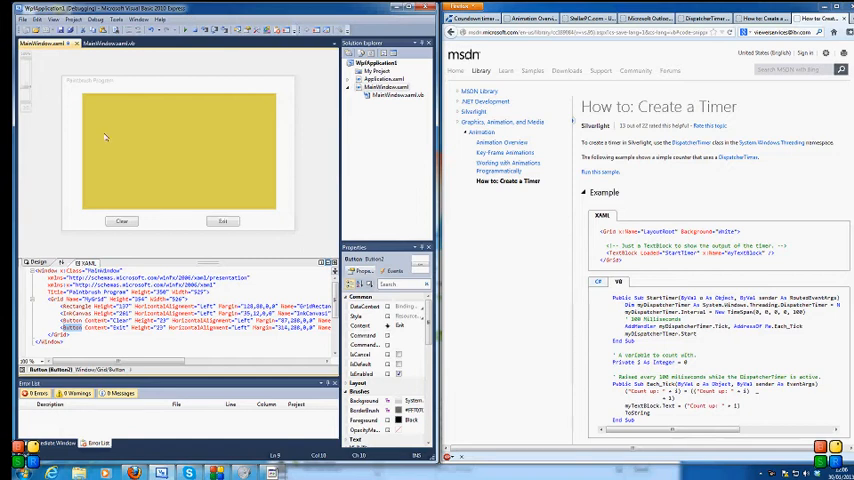
{"action": "mouse_move", "coordinate": [246, 148]}
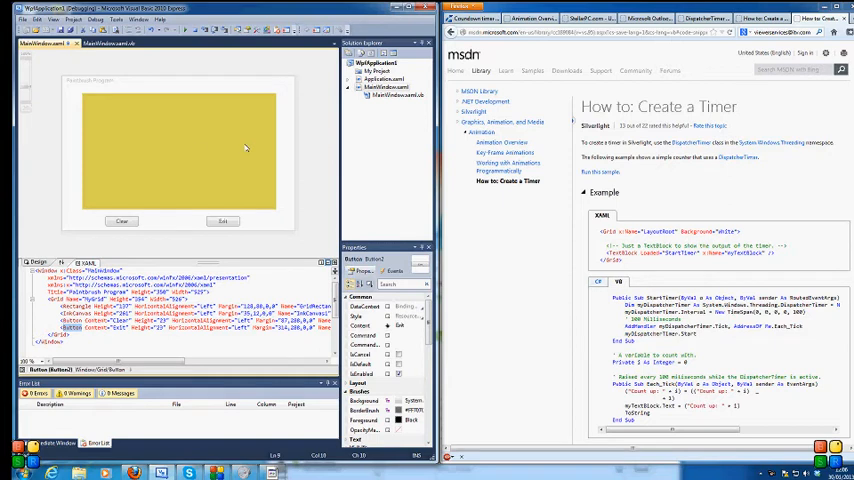
{"action": "mouse_move", "coordinate": [172, 154]}
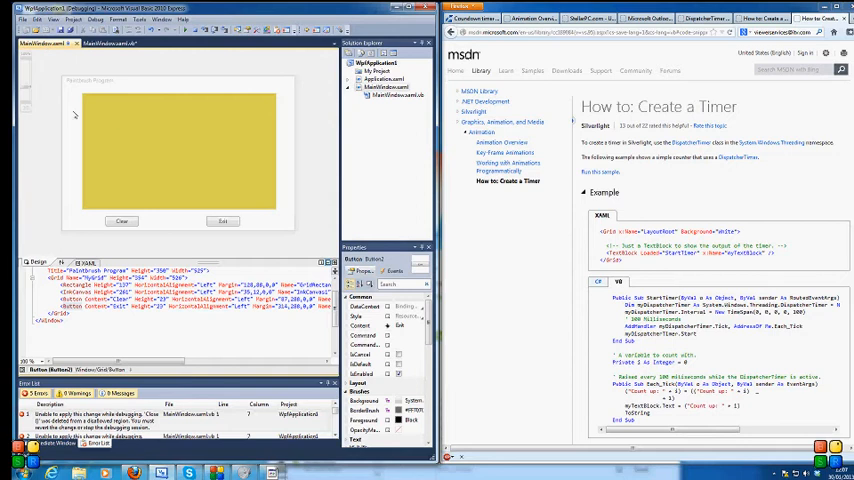
{"action": "mouse_move", "coordinate": [40, 288]}
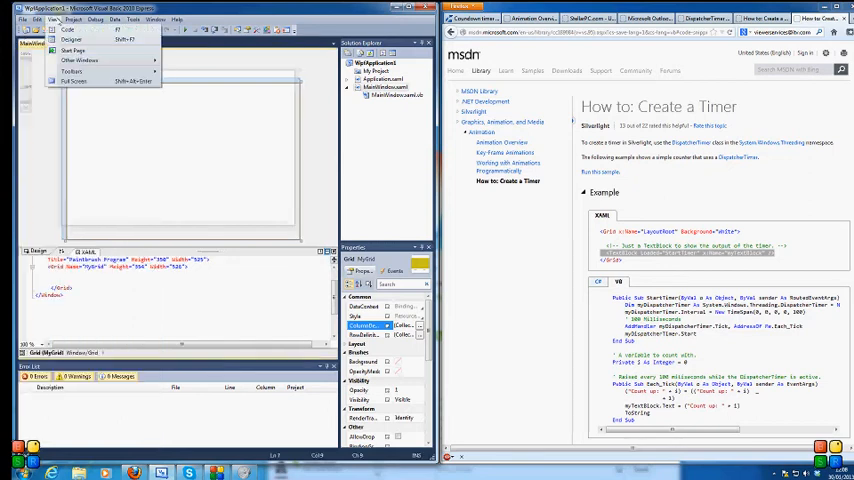
{"action": "left_click", "coordinate": [80, 64]}
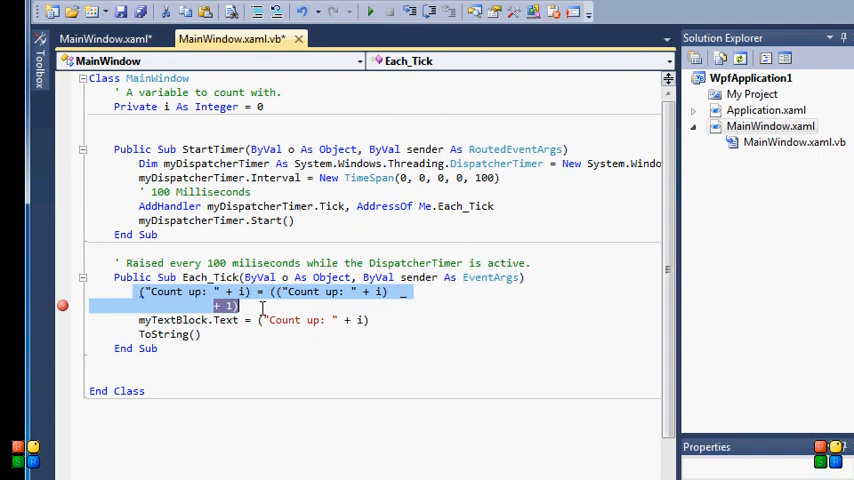
Step: Make Each_Tick increment i with 'i = i + 1' and assign i directly to myTextBlock.Text
{"action": "key", "text": "Delete"}
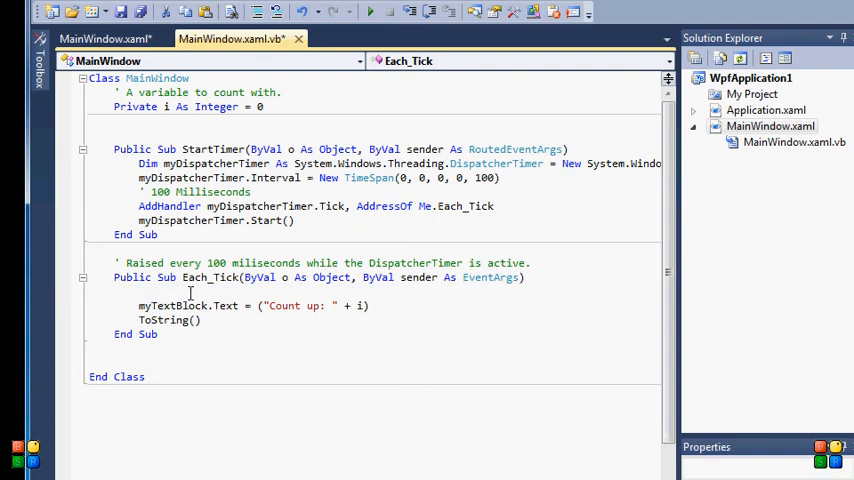
{"action": "type", "text": "i +"}
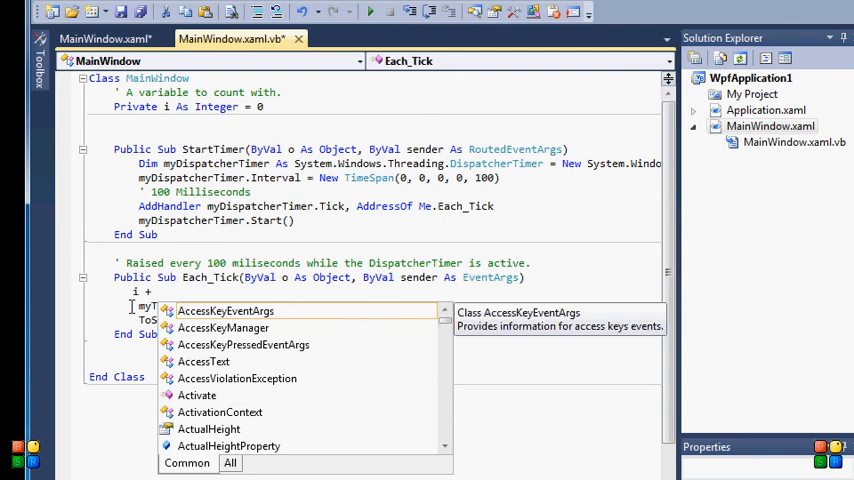
{"action": "type", "text": "i"}
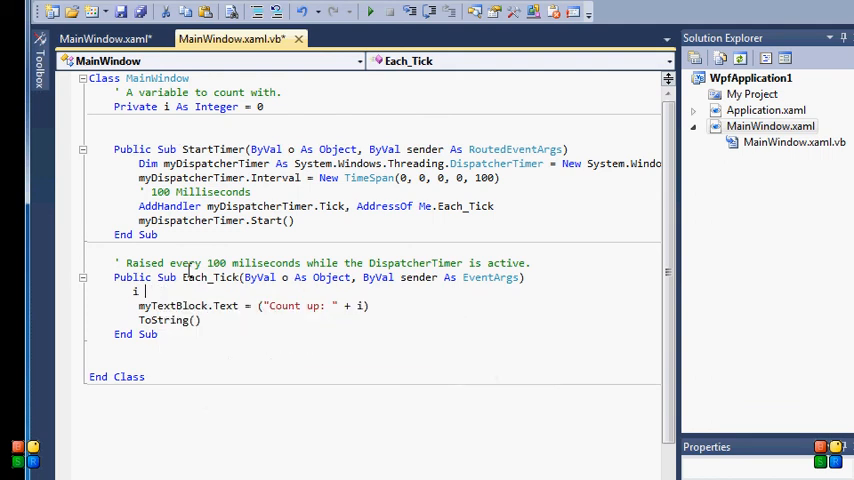
{"action": "type", "text": "= i + 1"}
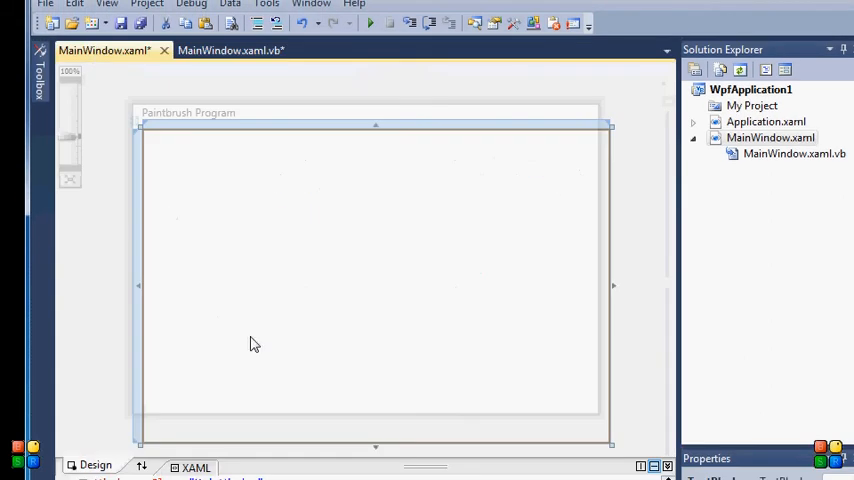
{"action": "left_click", "coordinate": [224, 50]}
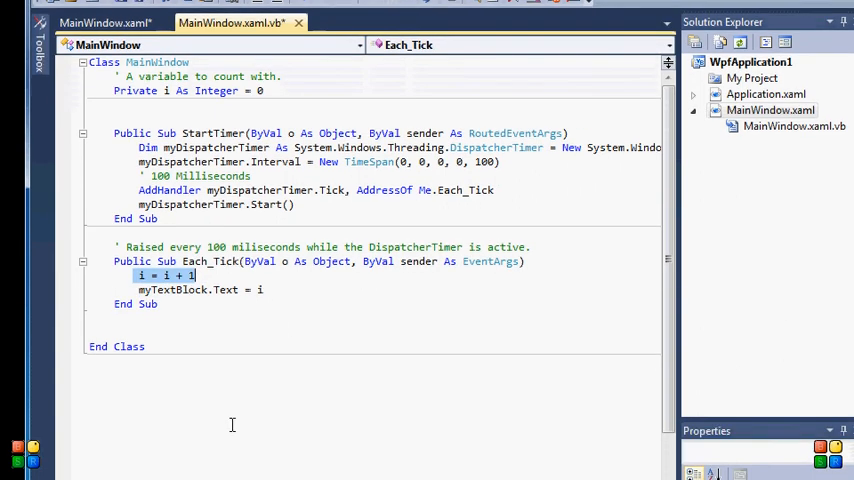
{"action": "mouse_move", "coordinate": [184, 286]}
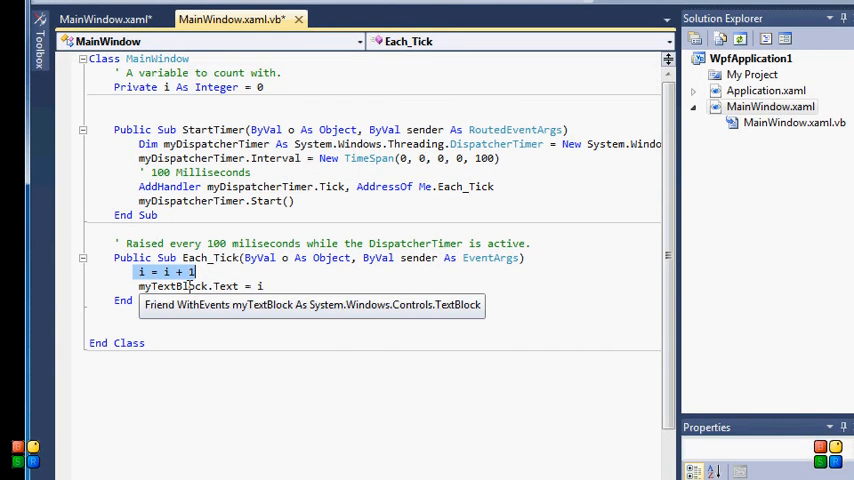